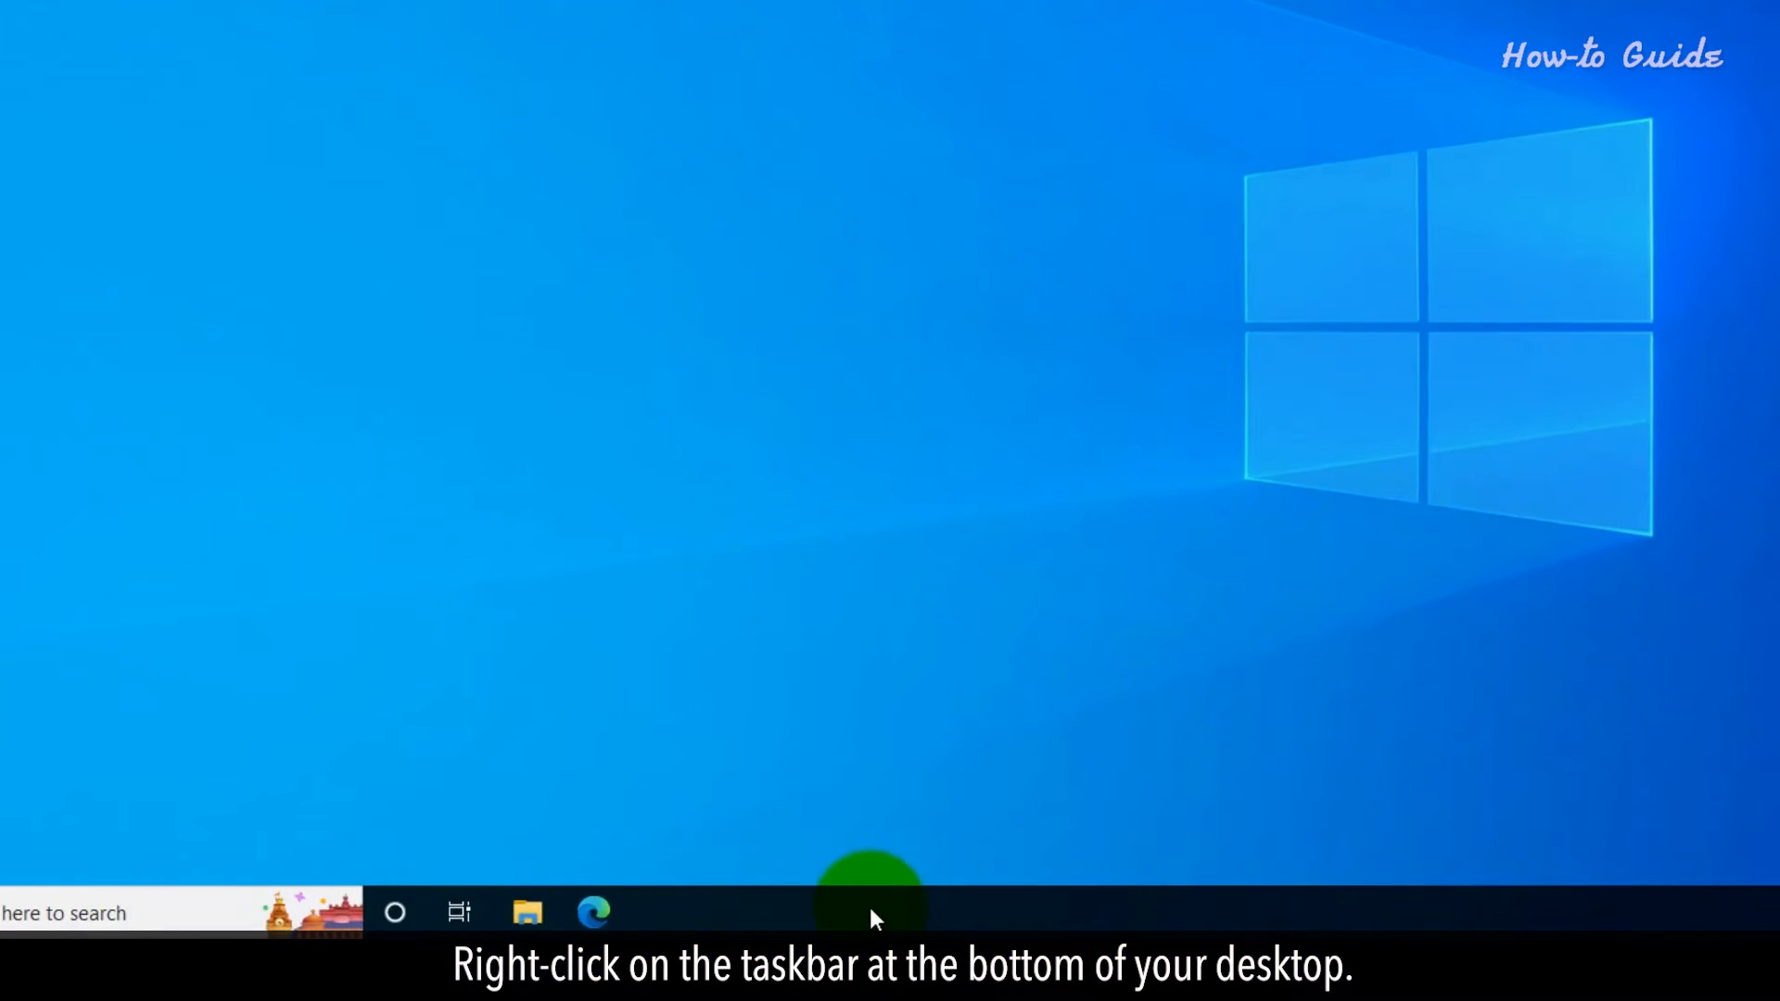
Open the taskbar context menu to reach Task Manager
{"action": "right_click", "coordinate": [873, 919]}
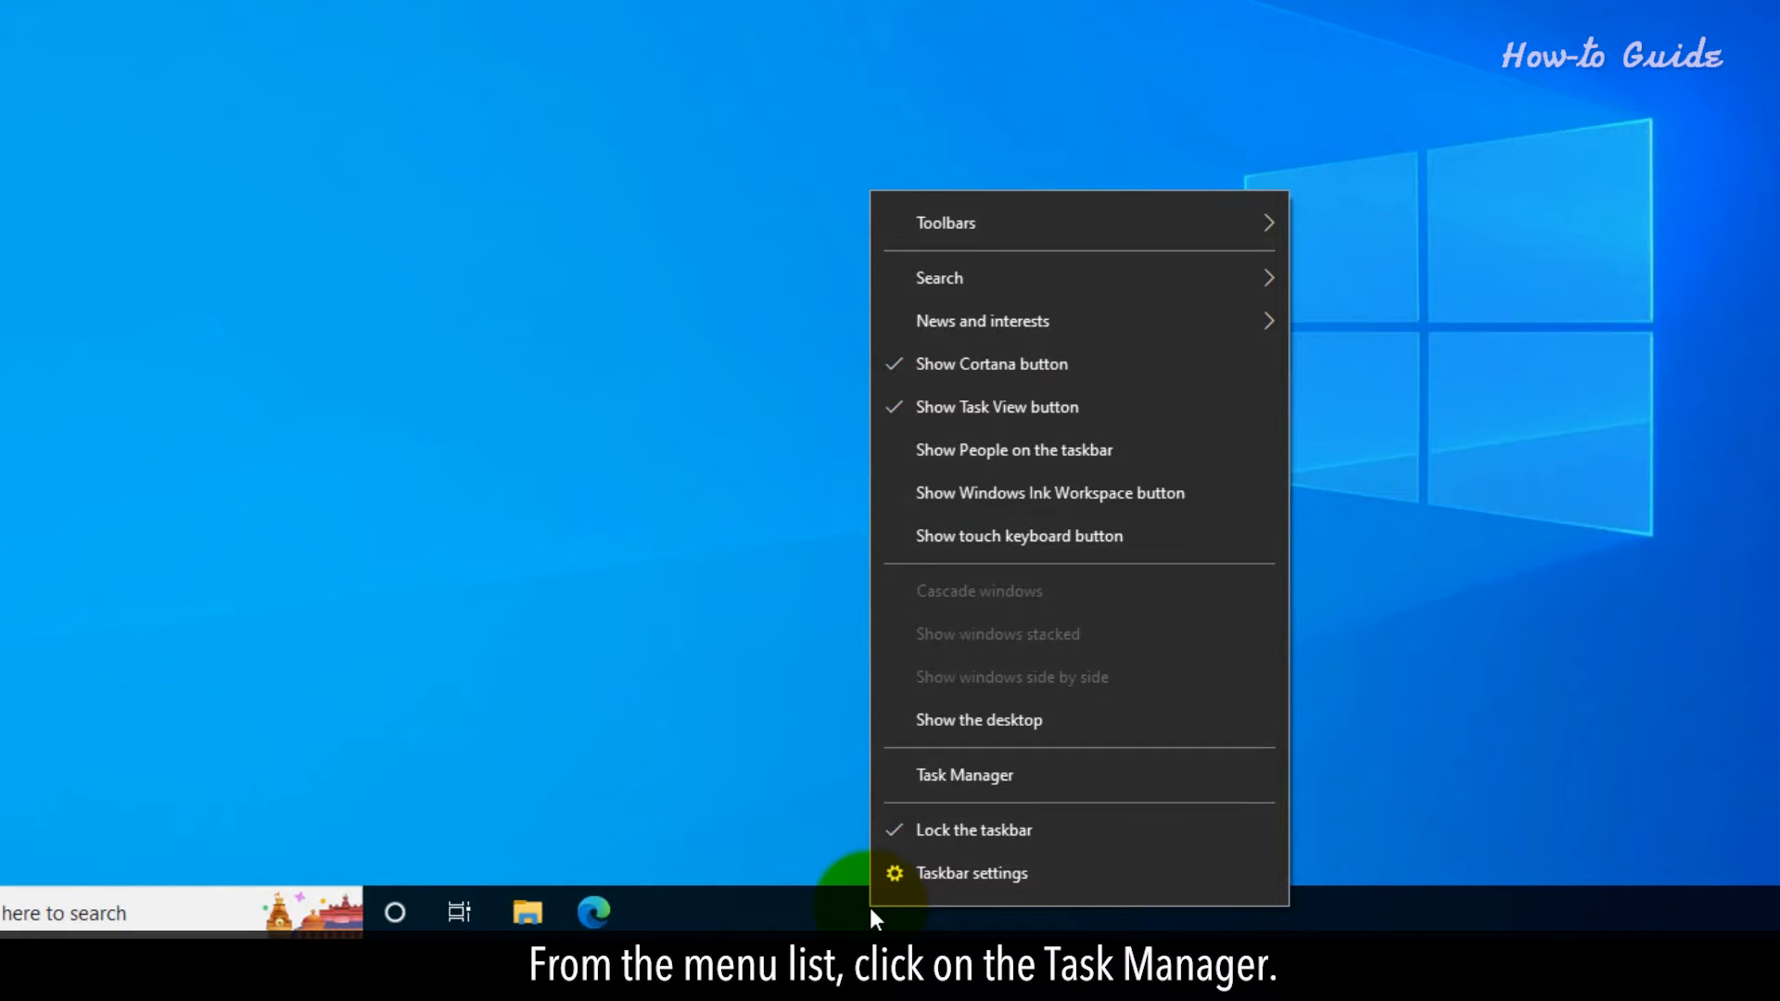
Launch Task Manager and end the Xbox Game Bar process
{"action": "left_click", "coordinate": [965, 775]}
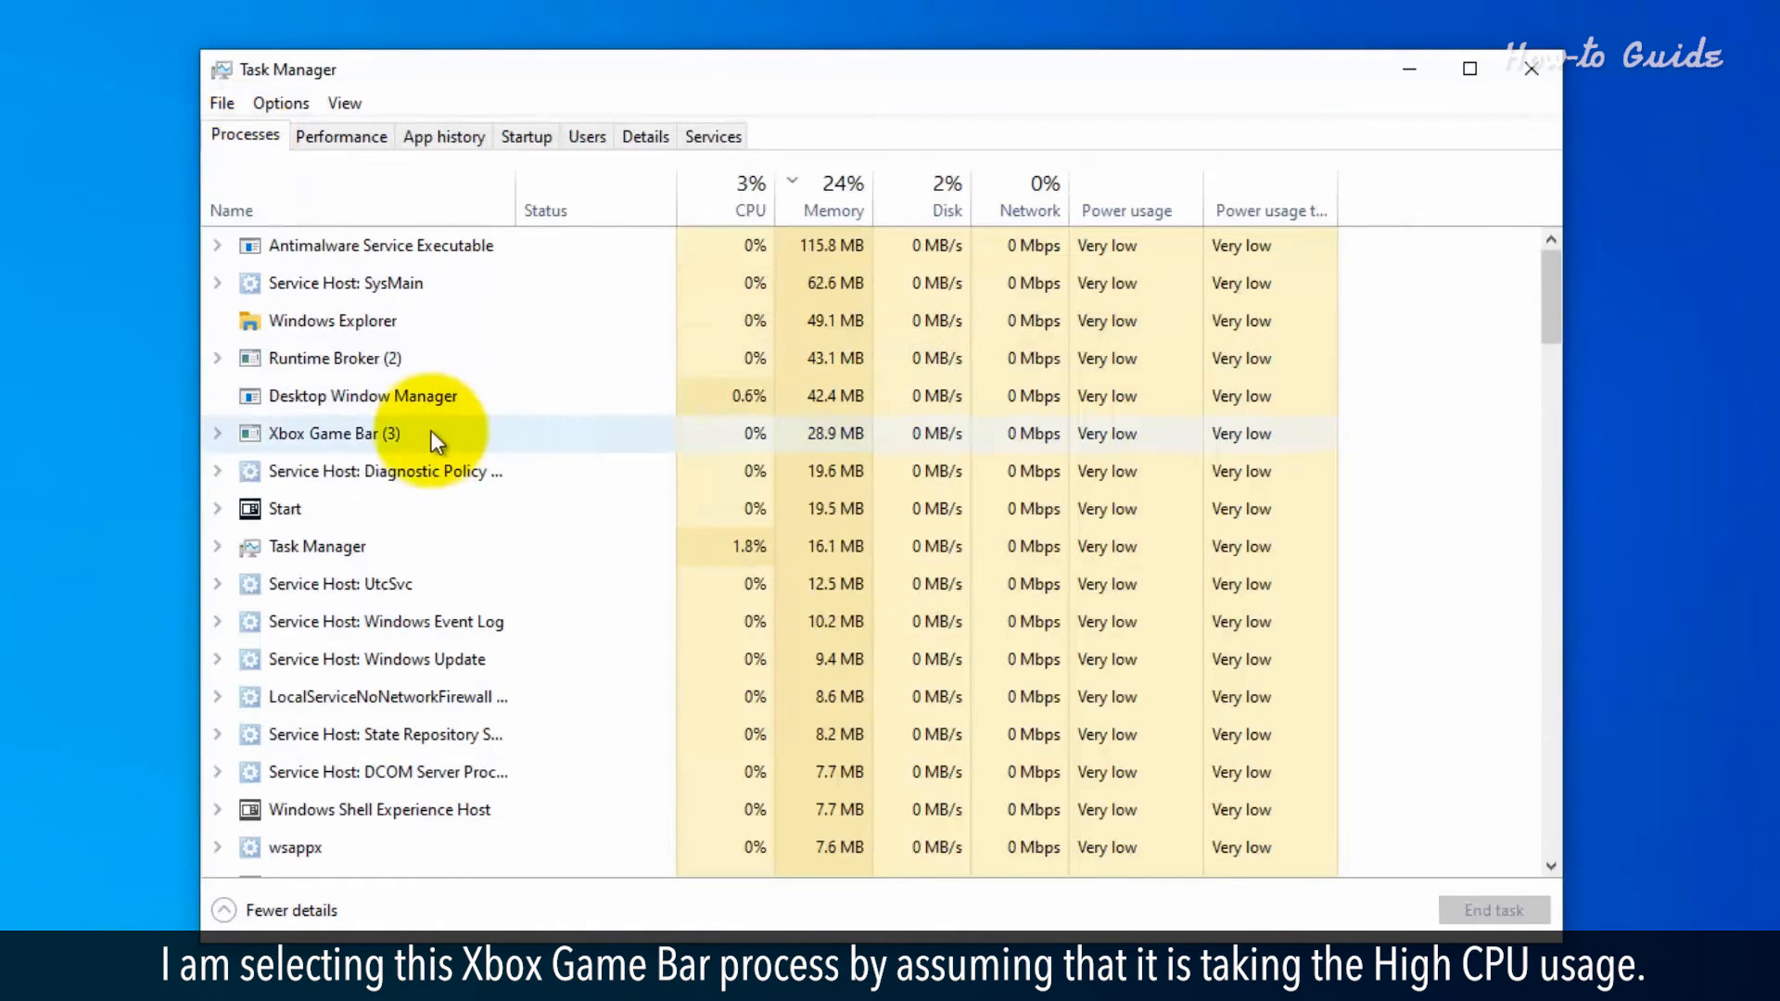
{"action": "left_click", "coordinate": [426, 433]}
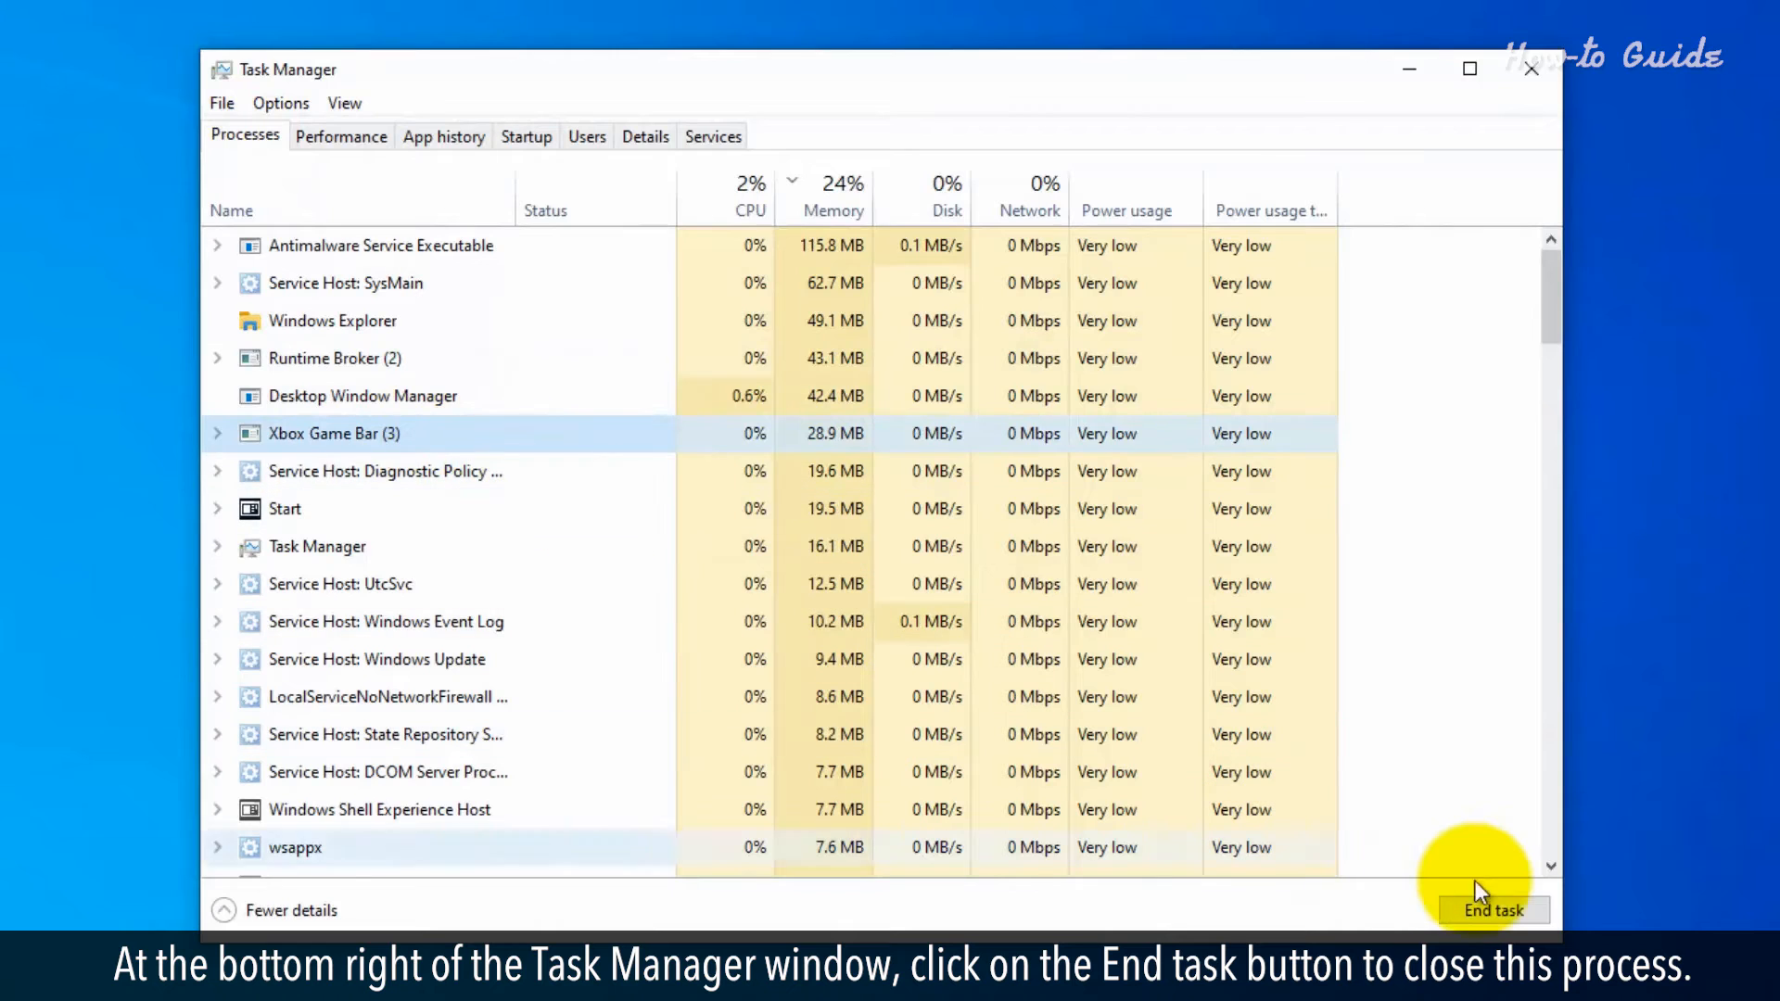
{"action": "left_click", "coordinate": [1493, 909]}
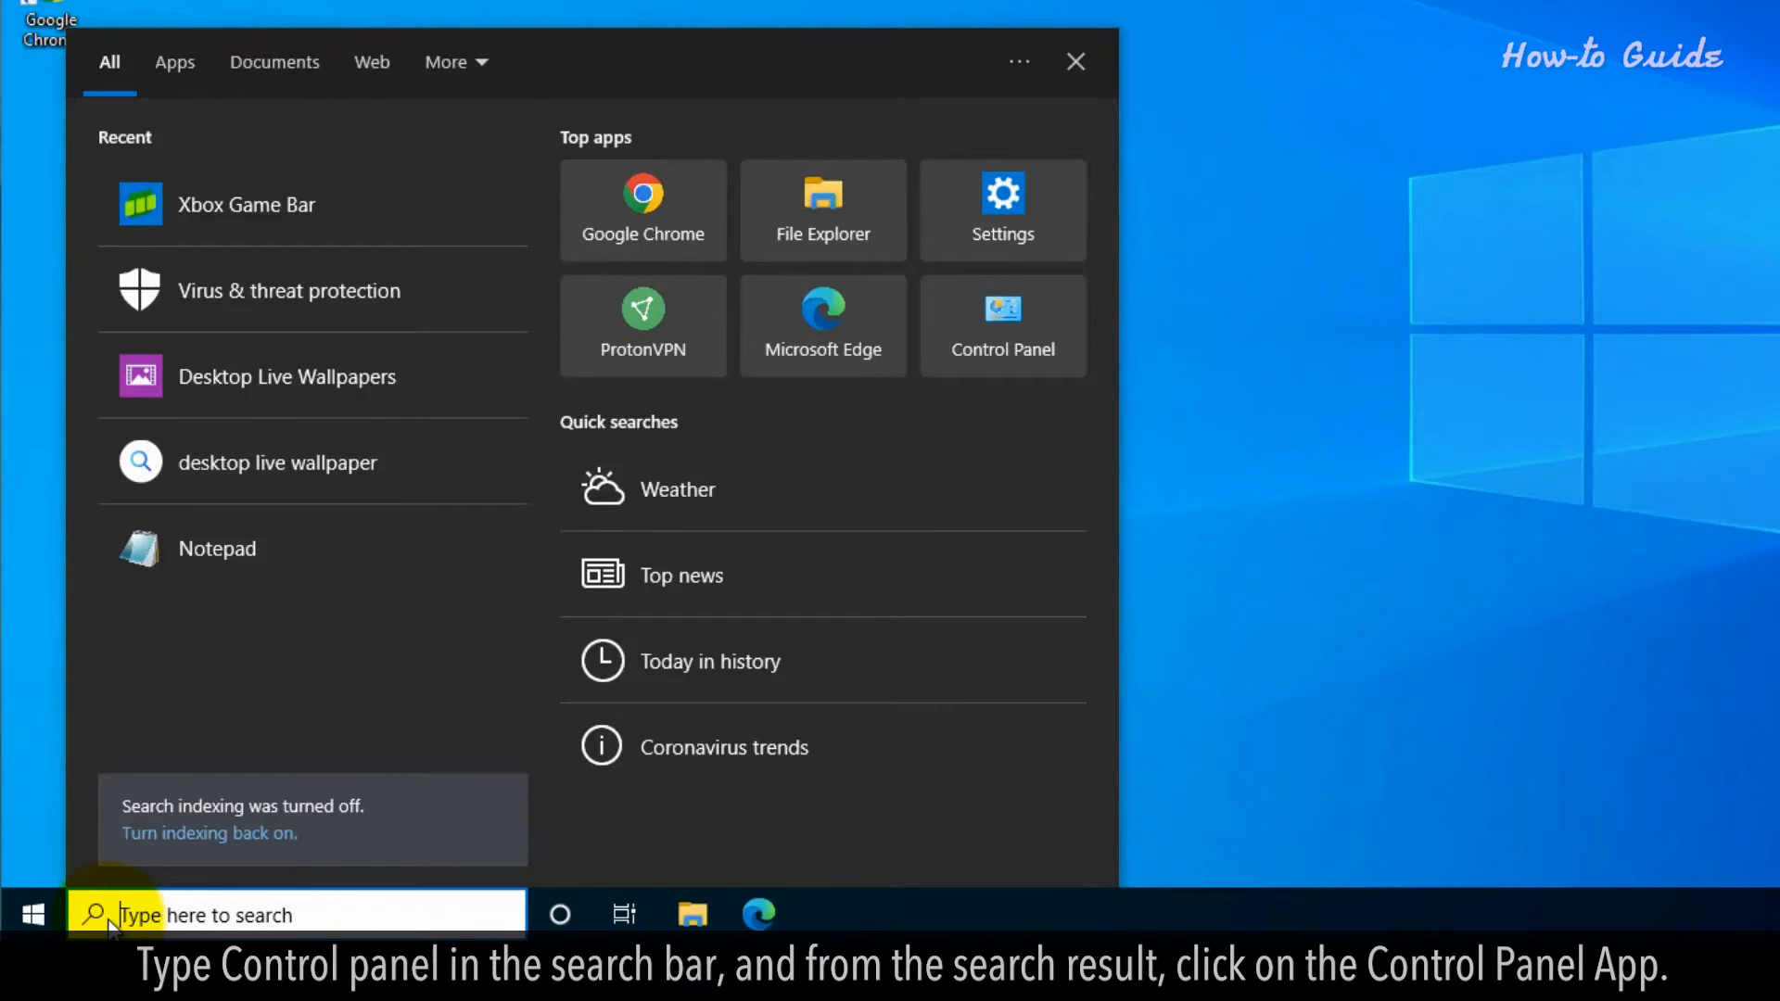
Search 'control panel' and open the Control Panel app
{"action": "type", "text": "control panel"}
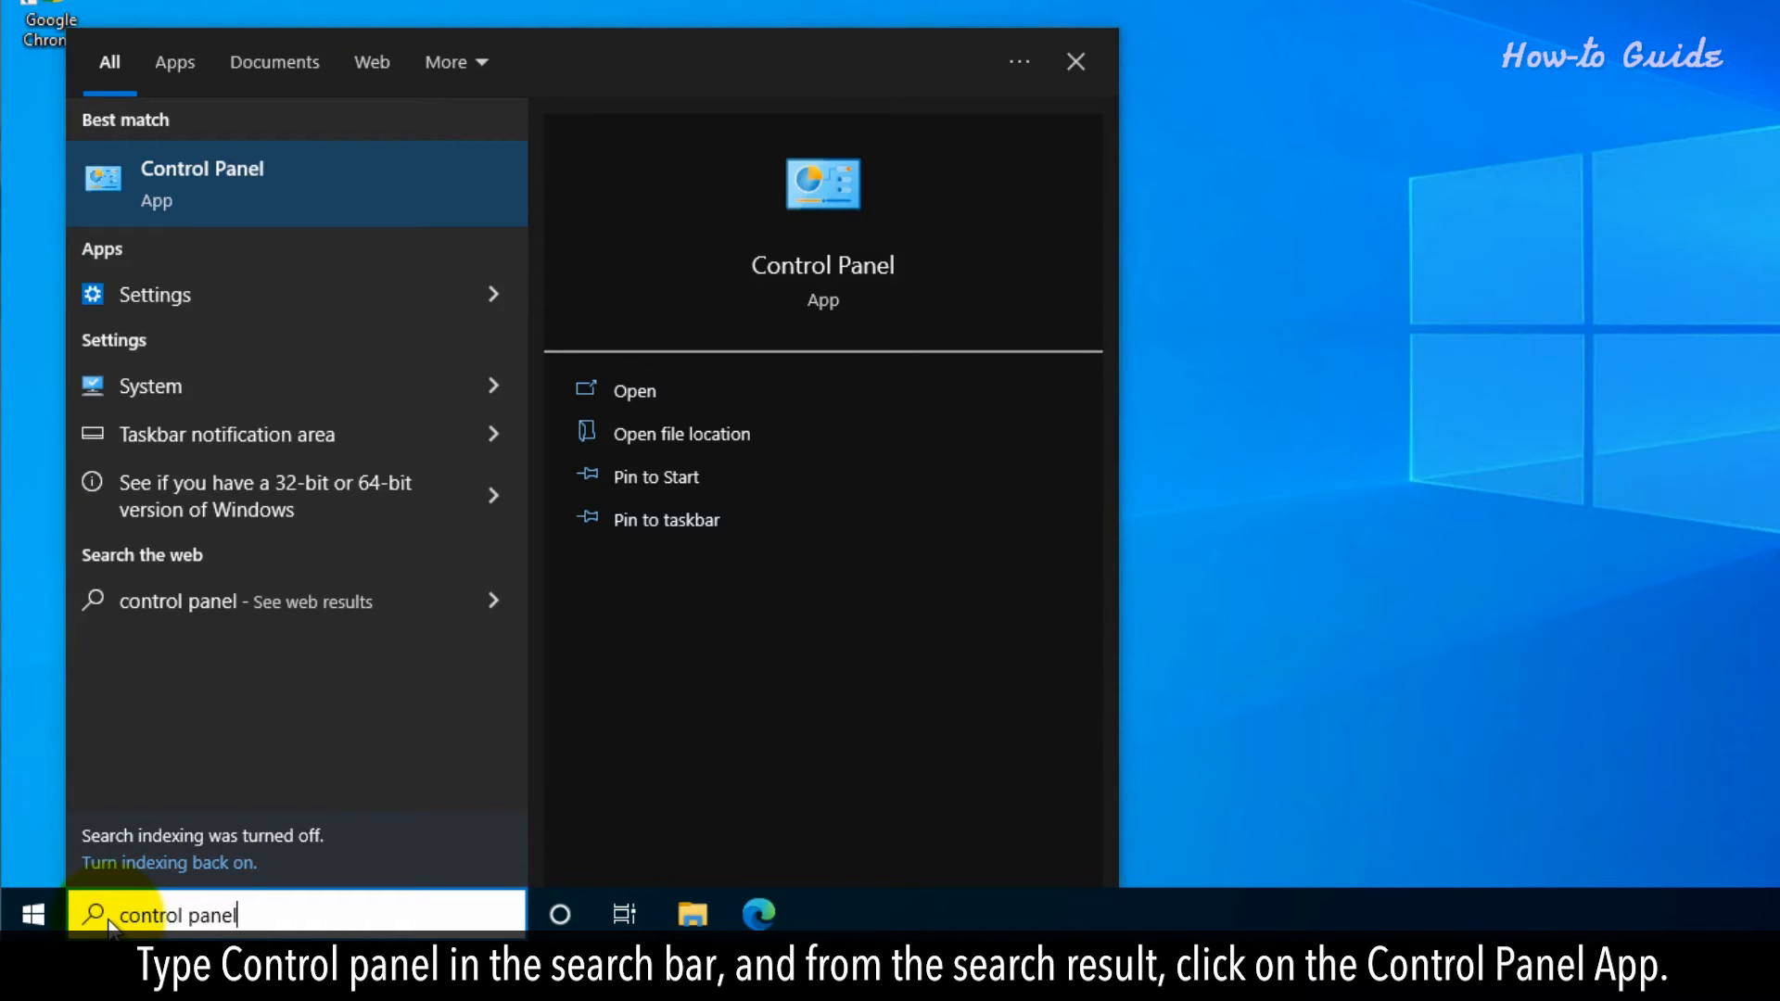
{"action": "left_click", "coordinate": [202, 178]}
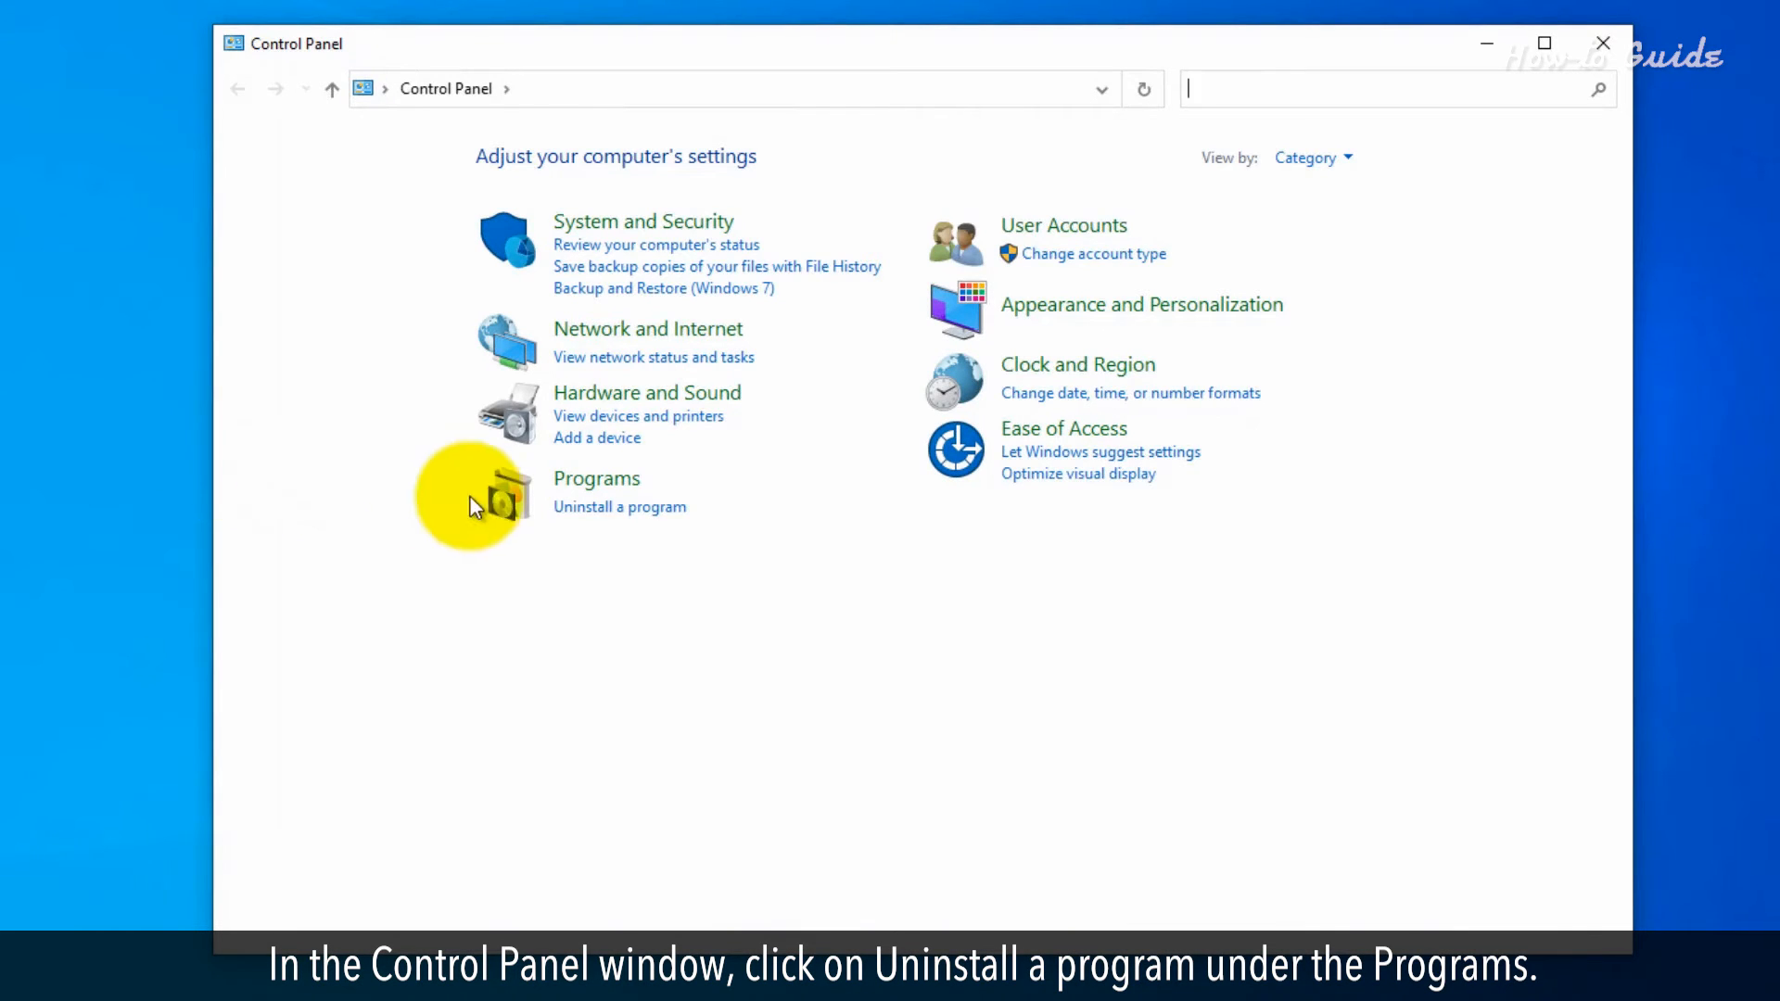
Select WinRAR 6.11 (64-bit) under Uninstall a program and choose Uninstall
{"action": "left_click", "coordinate": [620, 507]}
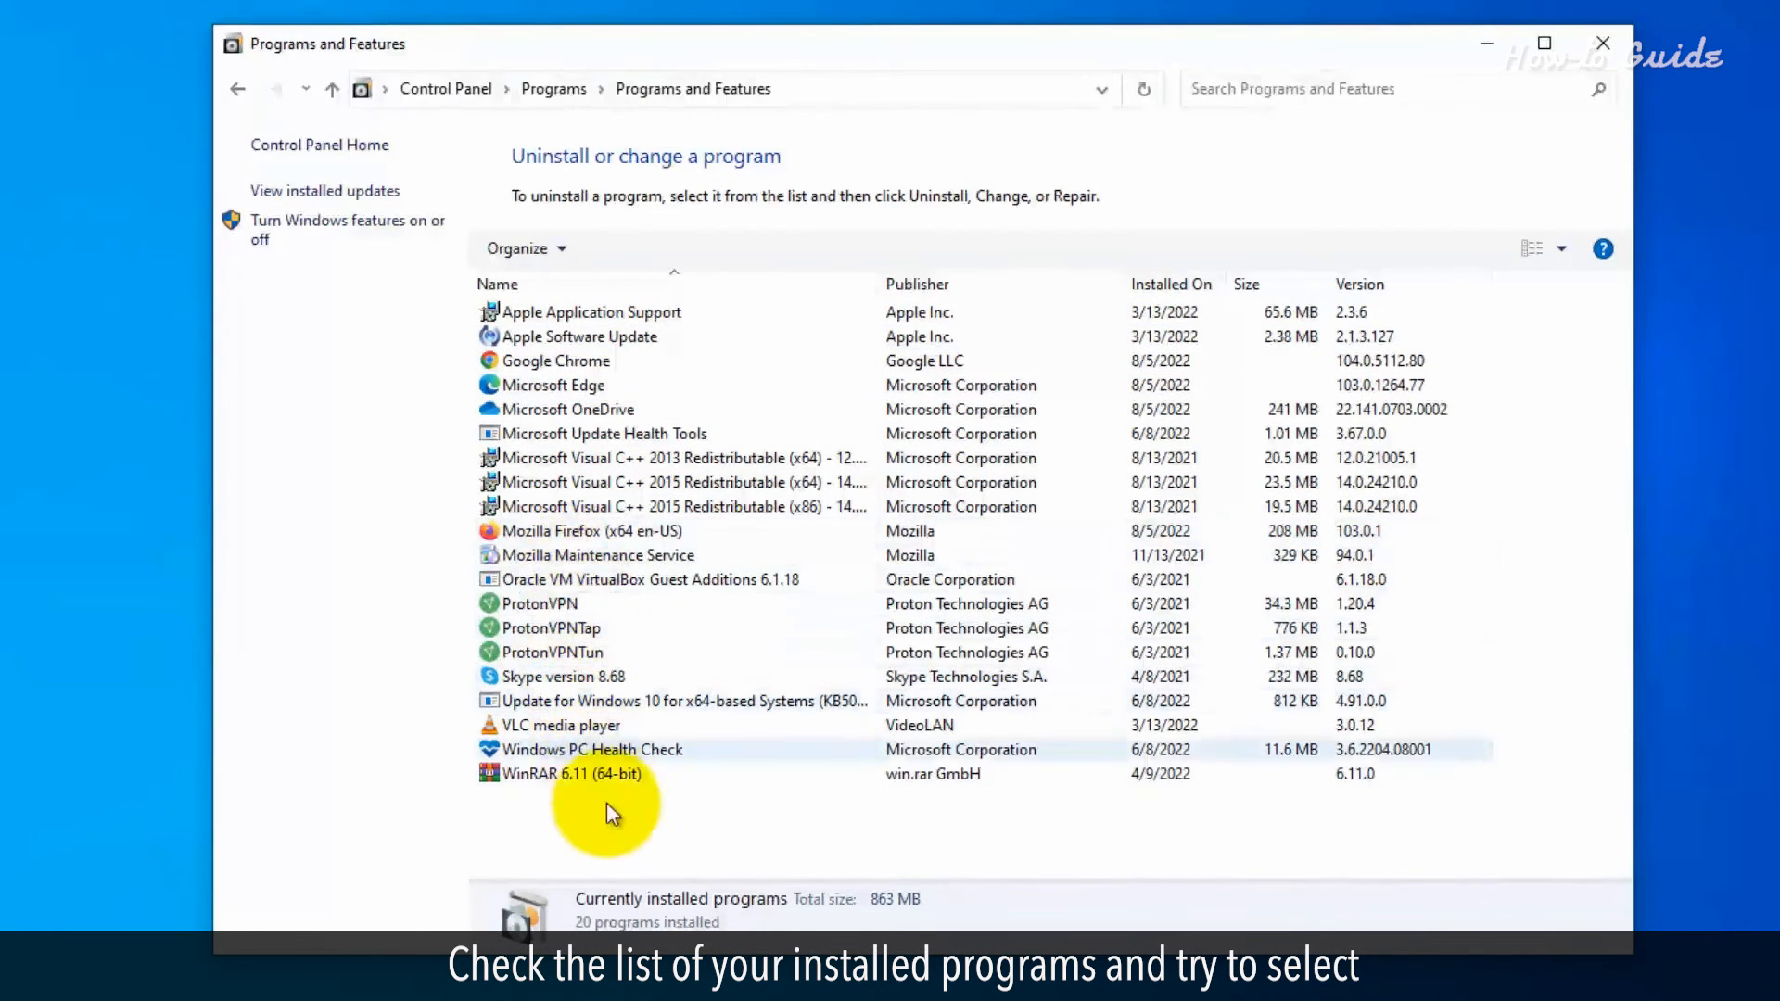
{"action": "left_click", "coordinate": [581, 773]}
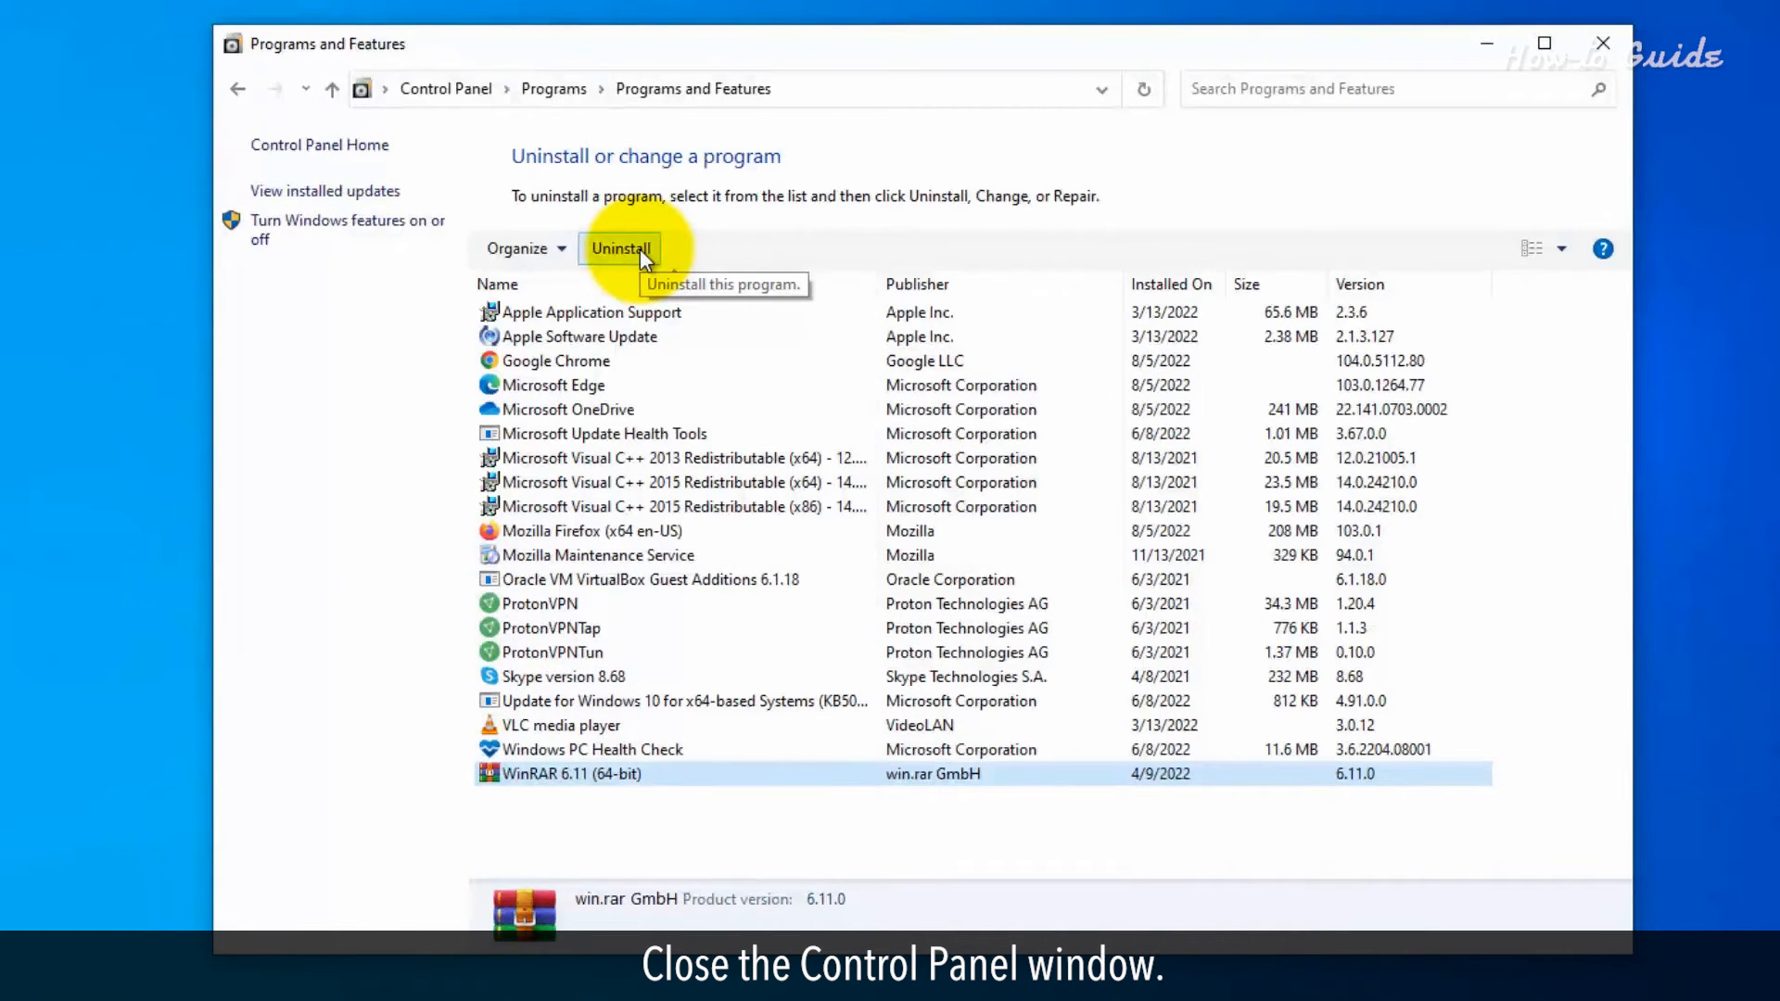
{"action": "left_click", "coordinate": [1600, 41]}
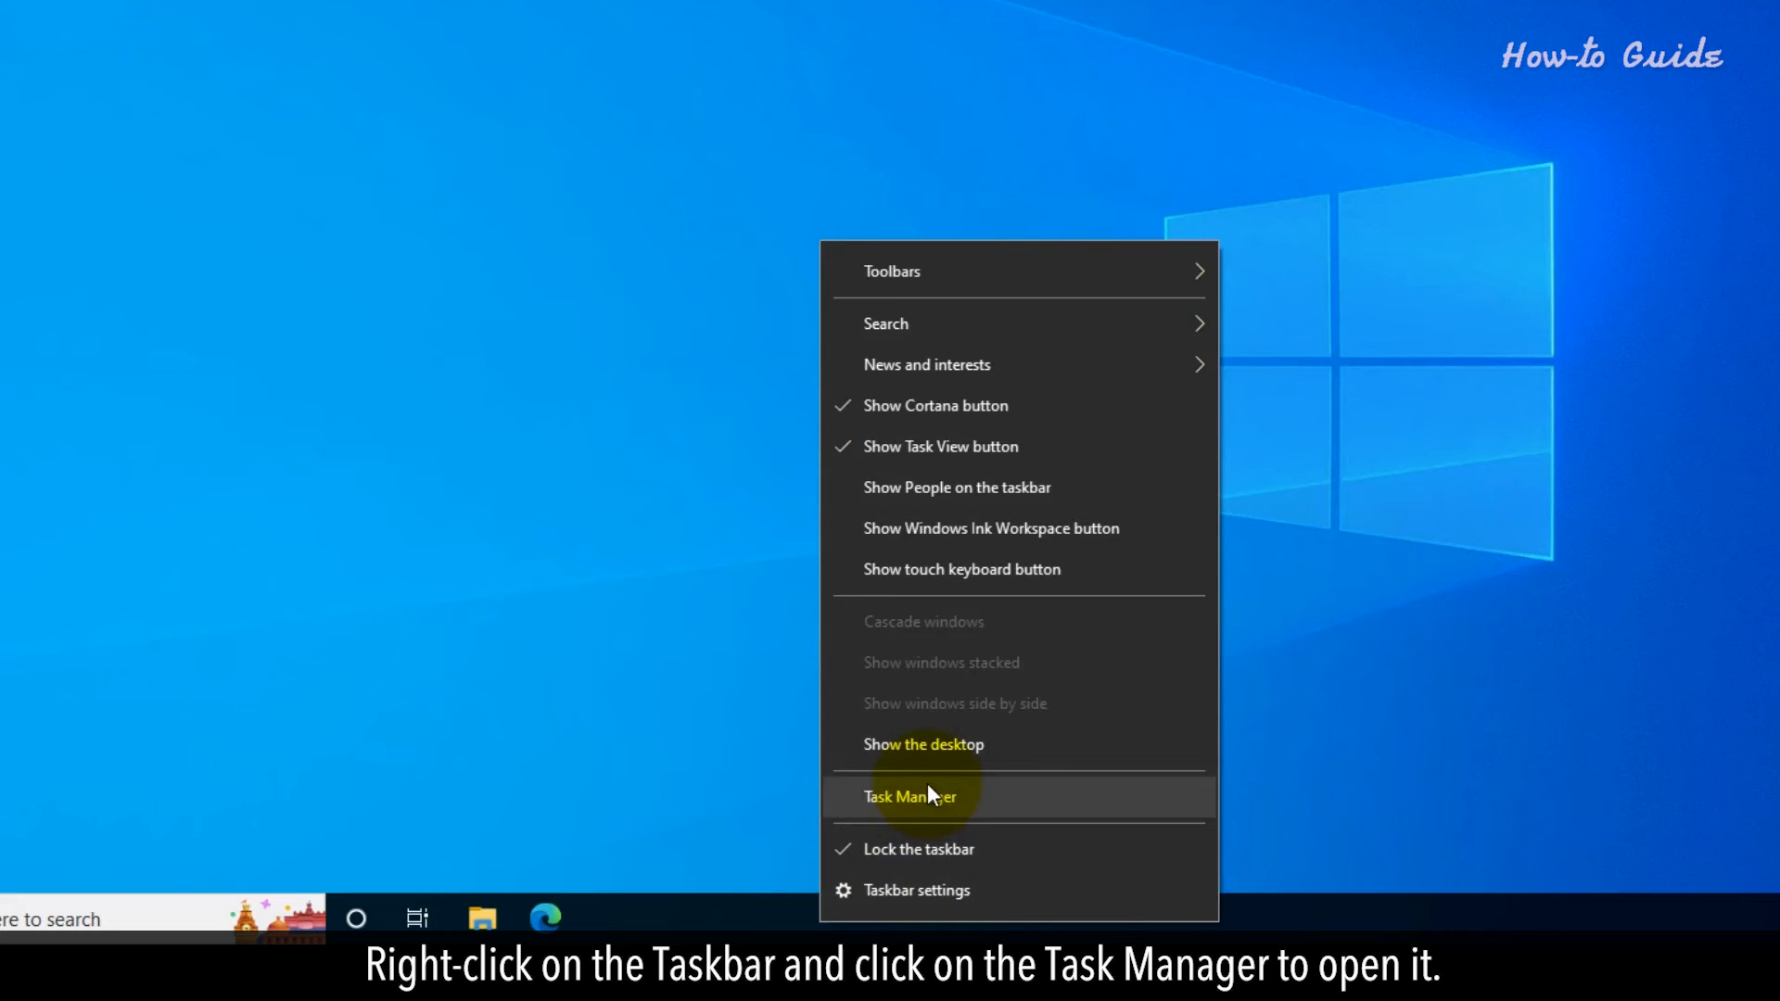
Disable Live HD Wallpapers on Task Manager's Startup tab, then close Task Manager
{"action": "left_click", "coordinate": [925, 796]}
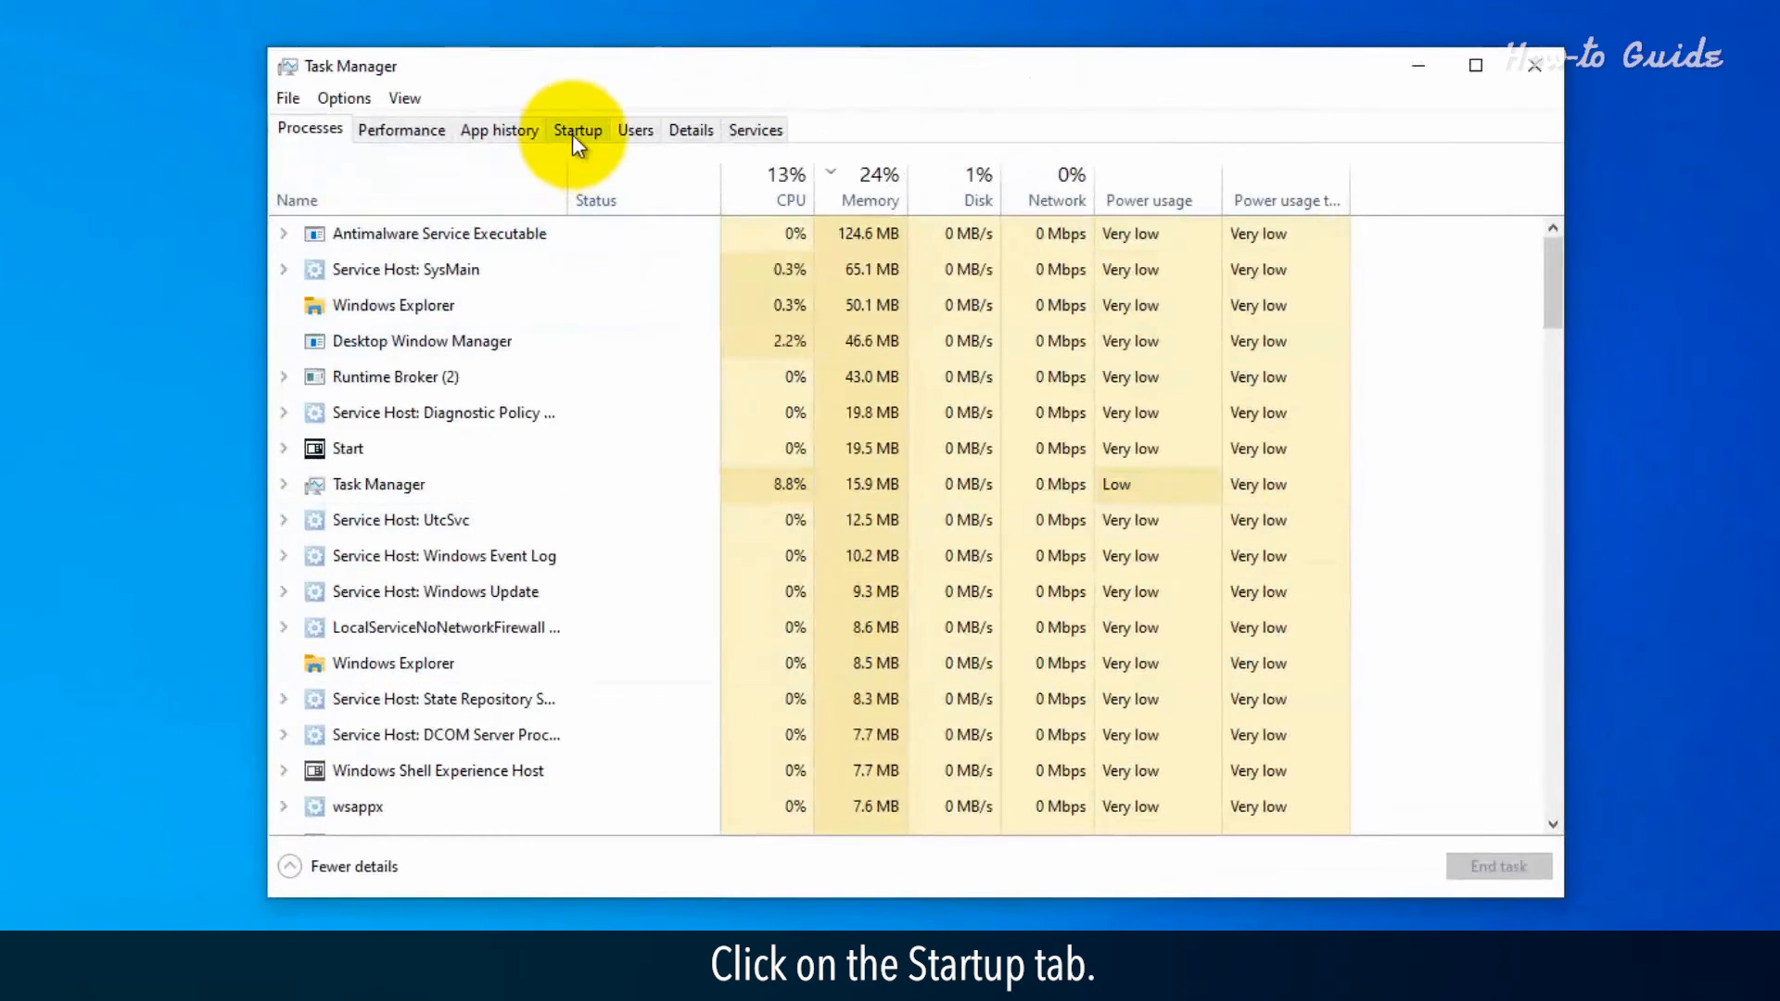
{"action": "left_click", "coordinate": [578, 130]}
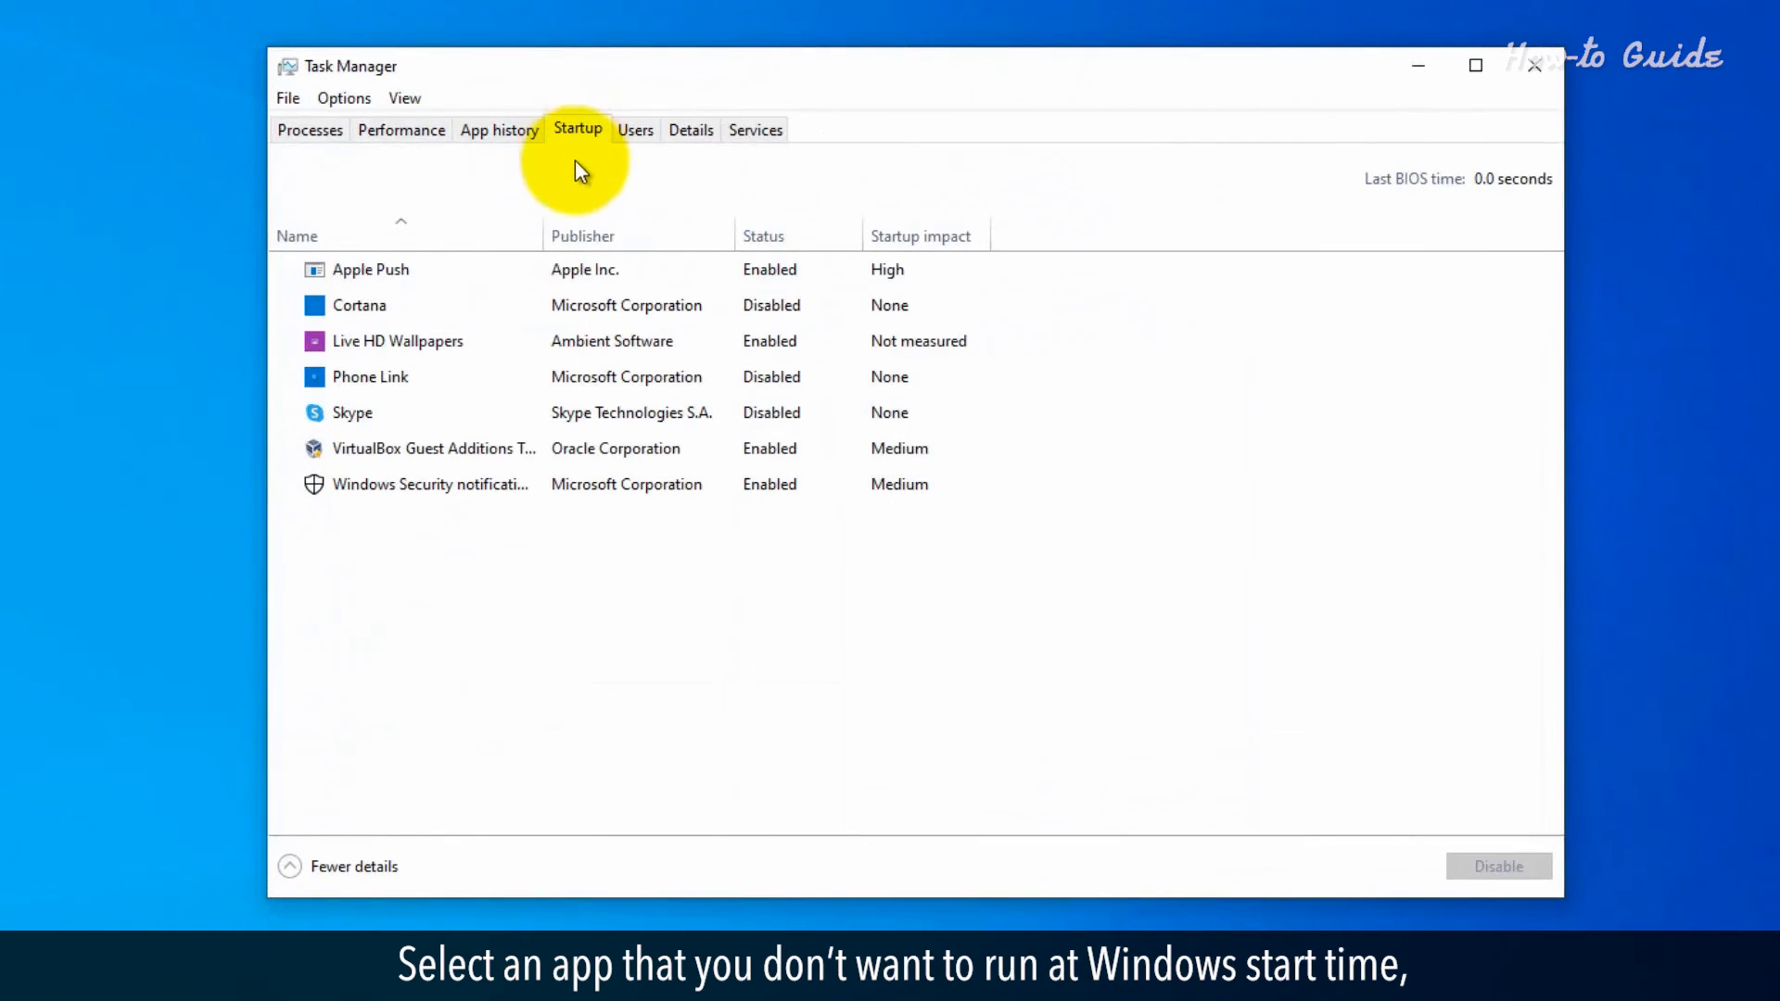
{"action": "left_click", "coordinate": [398, 341]}
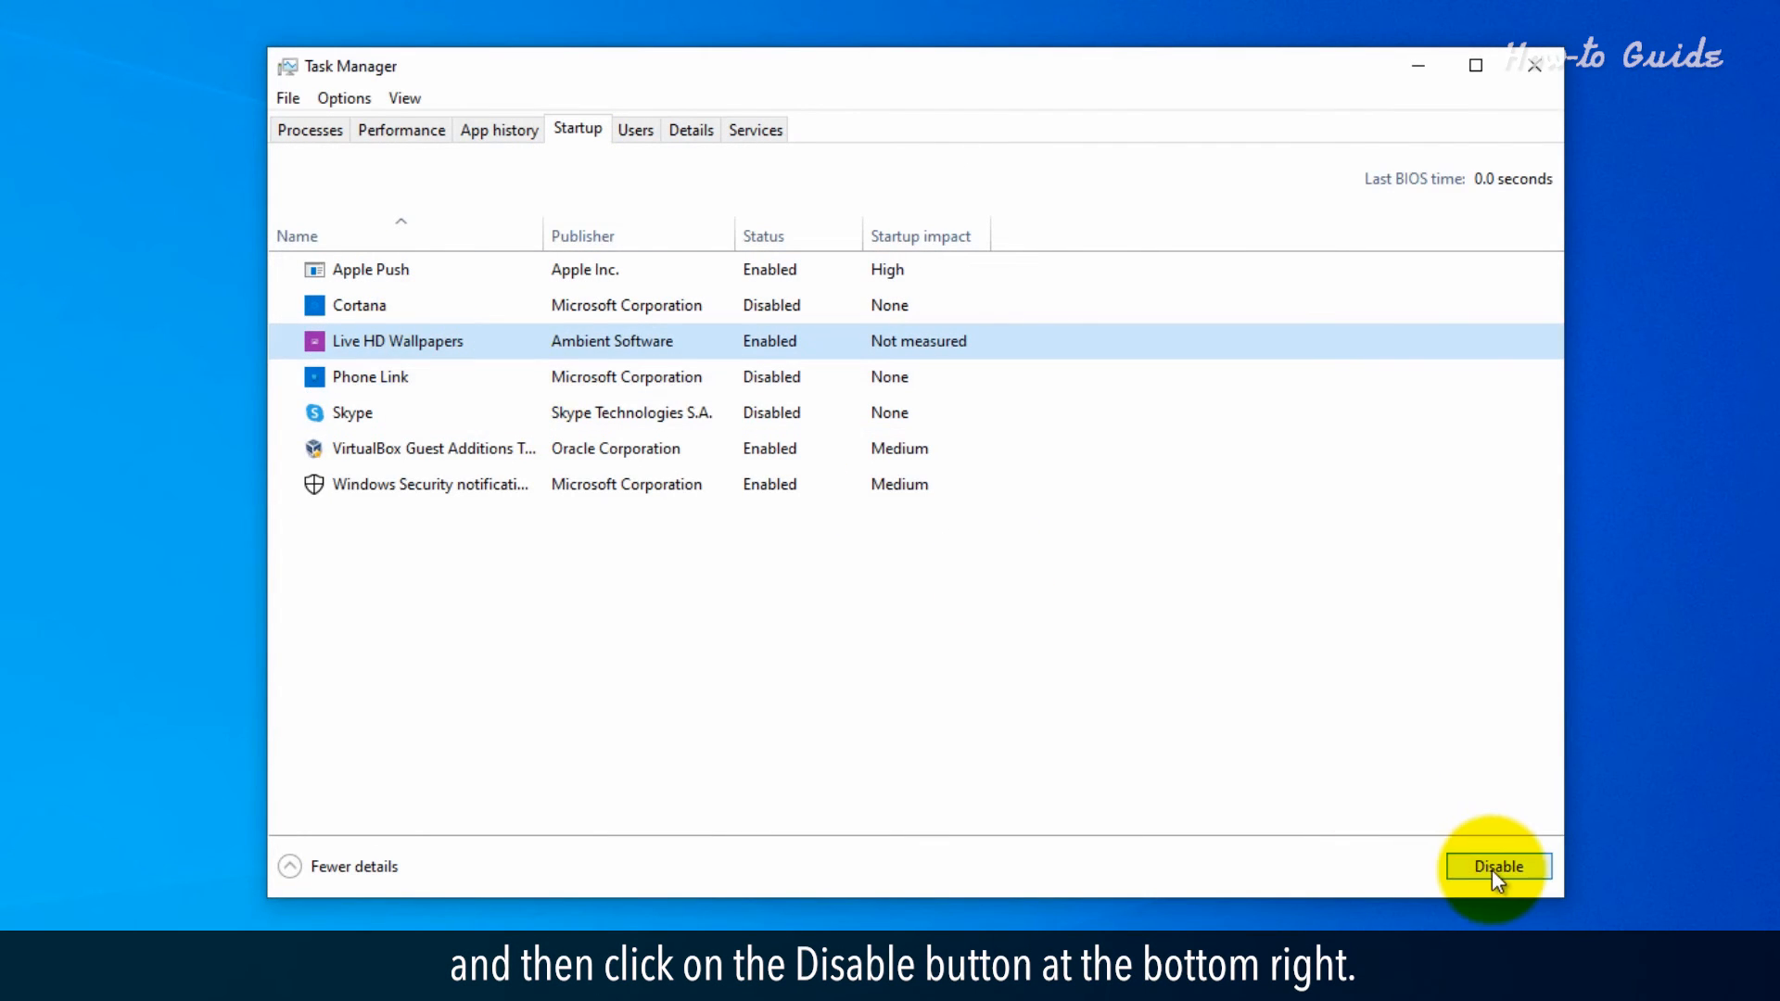
{"action": "left_click", "coordinate": [1498, 866]}
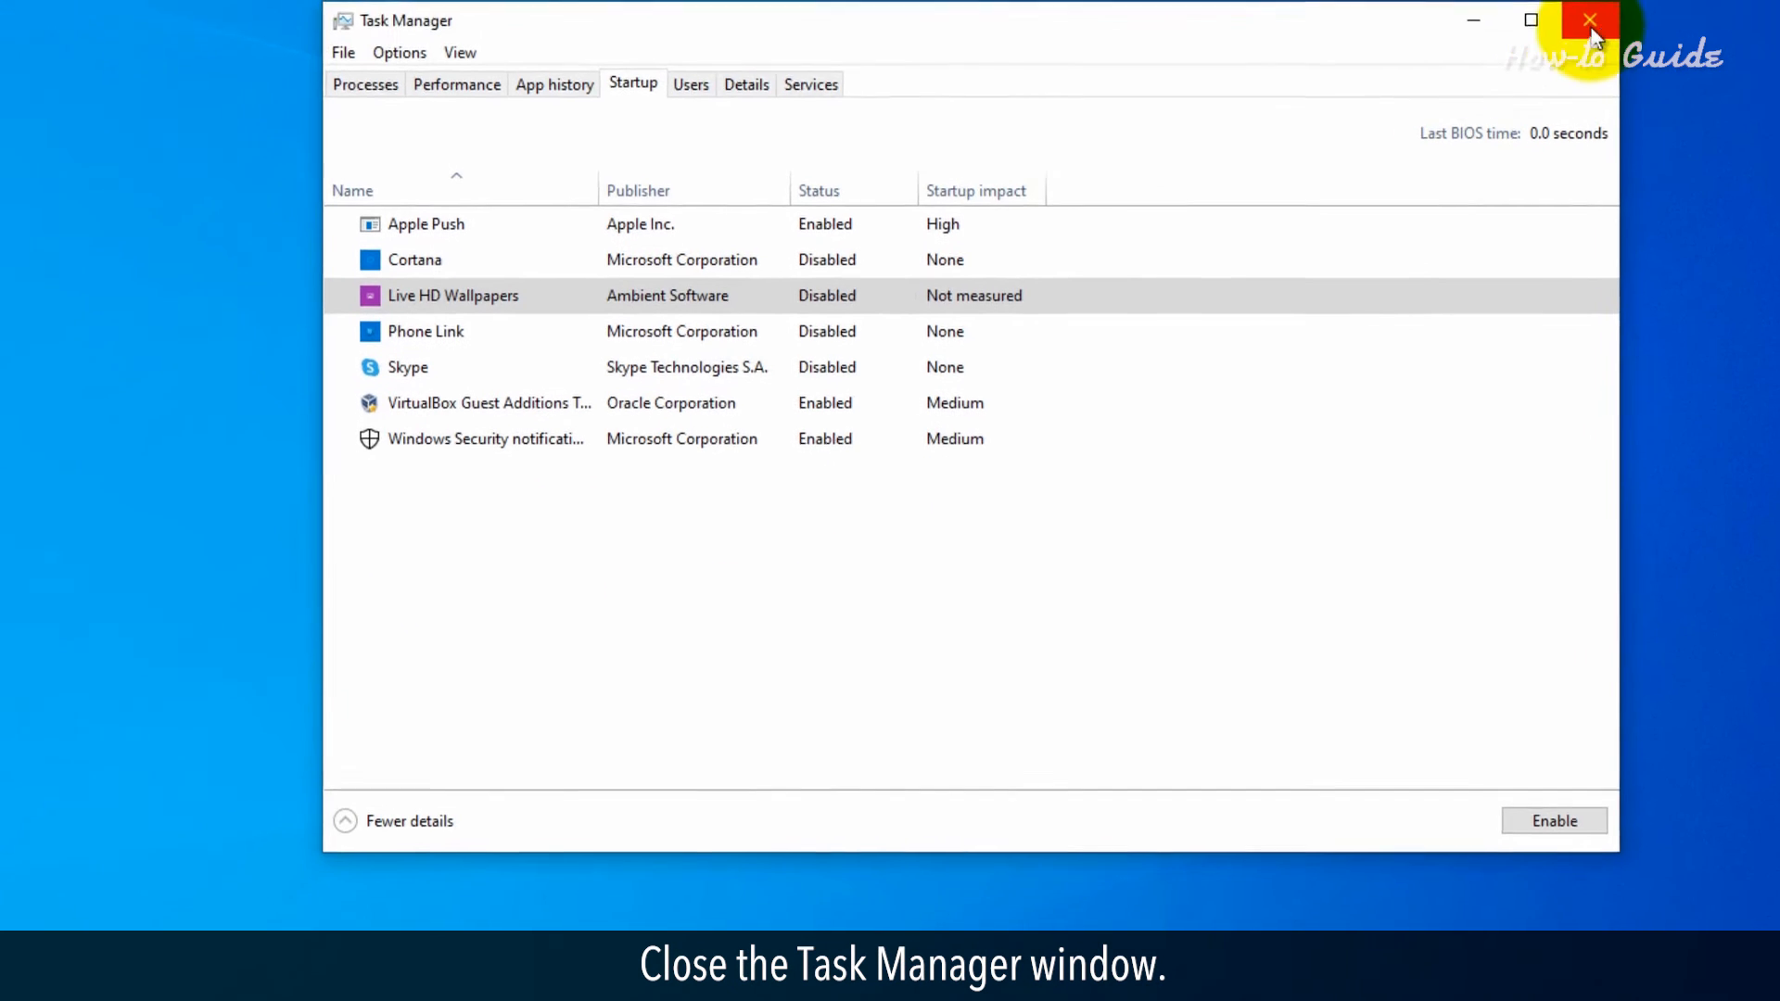
{"action": "left_click", "coordinate": [1584, 19]}
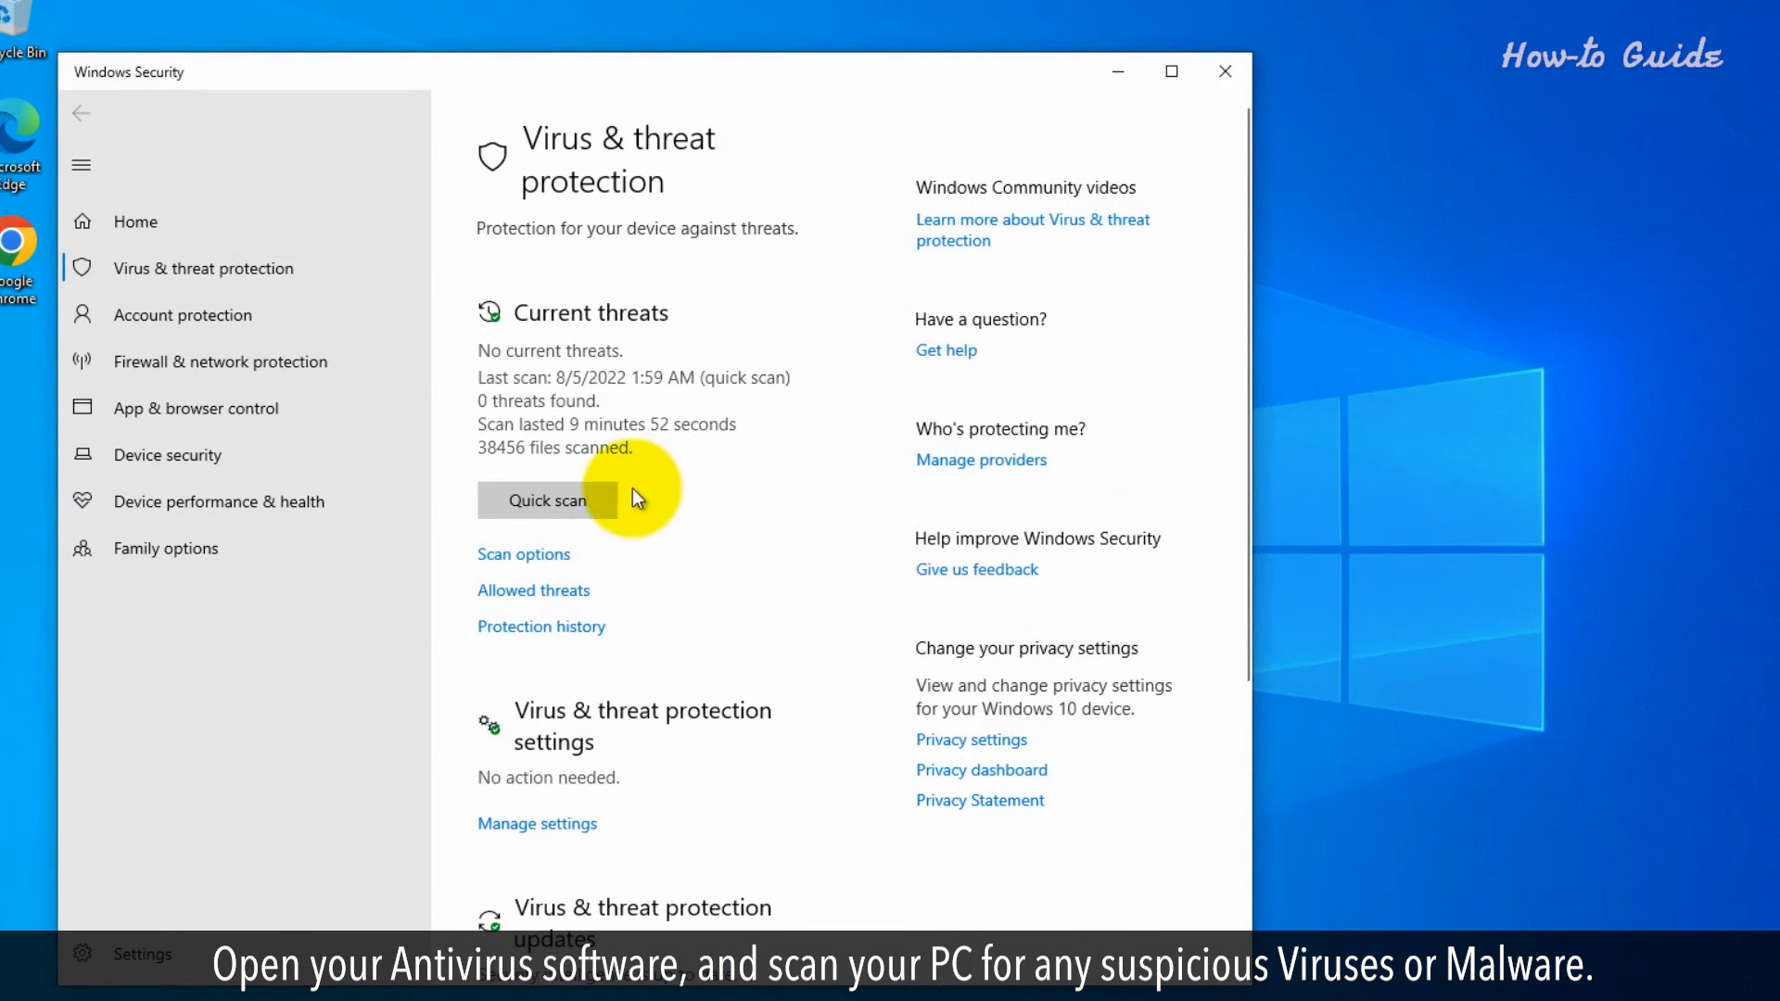
Run a Quick scan from the Virus & threat protection page
{"action": "left_click", "coordinate": [547, 500]}
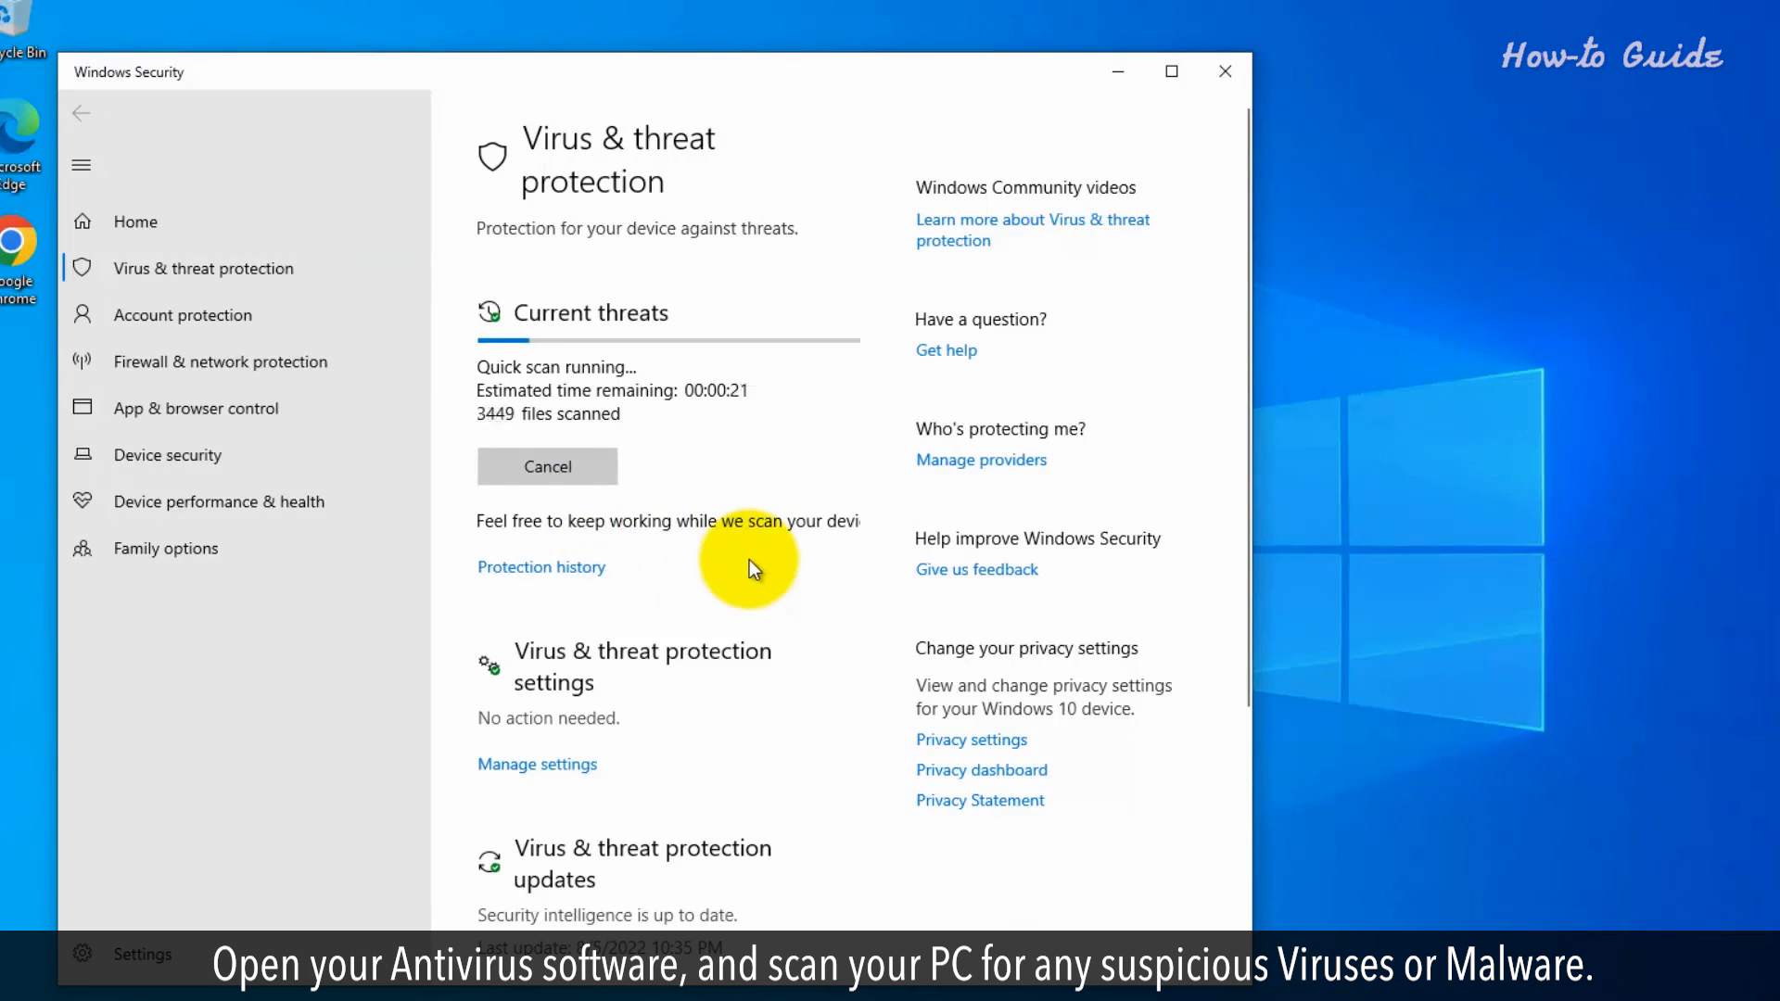